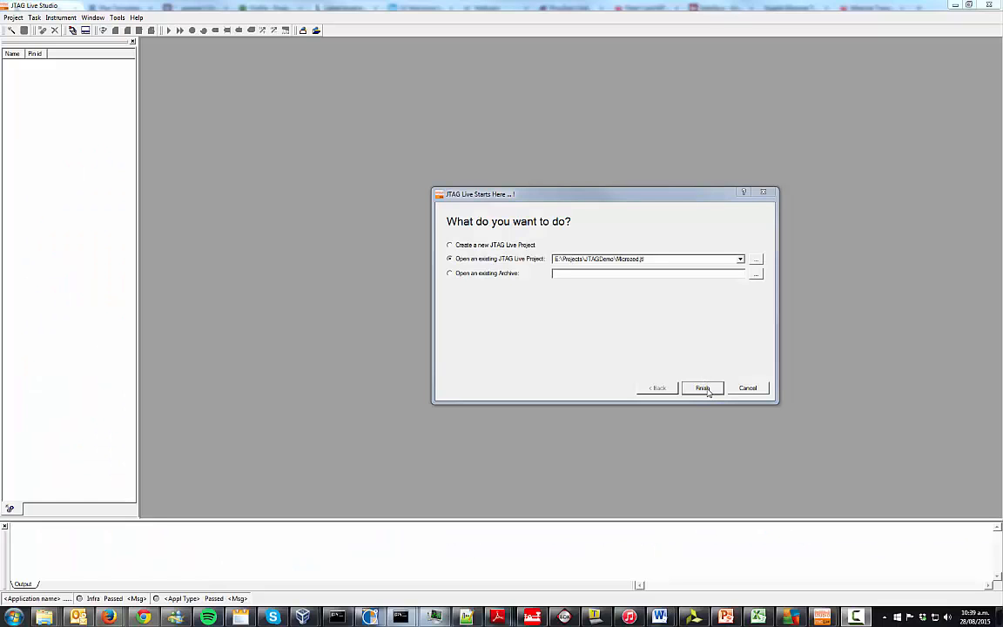
Open the existing JTAG Live demo project from the start dialog.
click(703, 386)
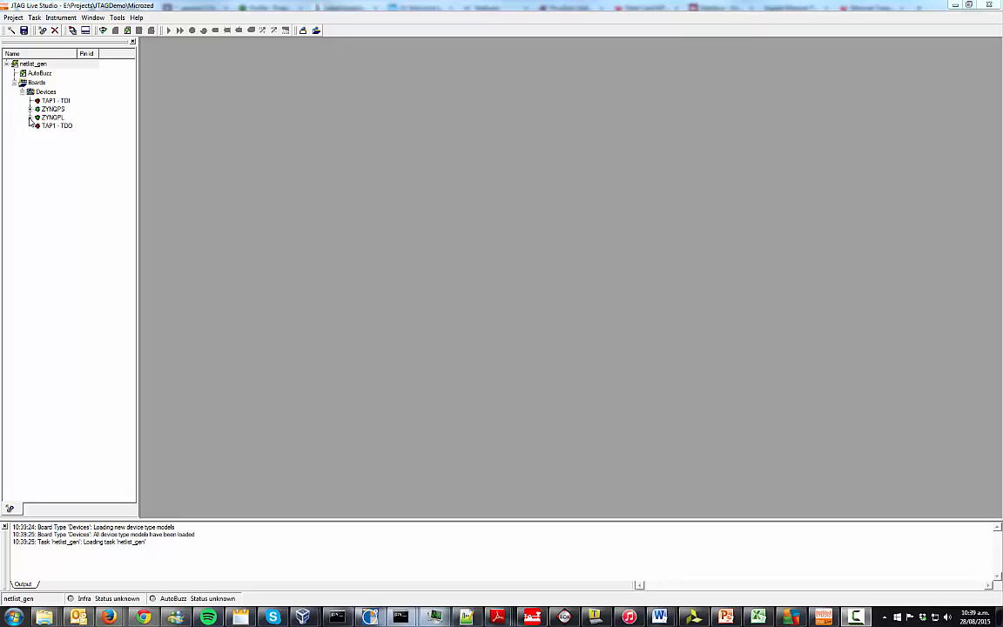
Expand the ZYNQPL device node and scroll through its pin list.
click(31, 116)
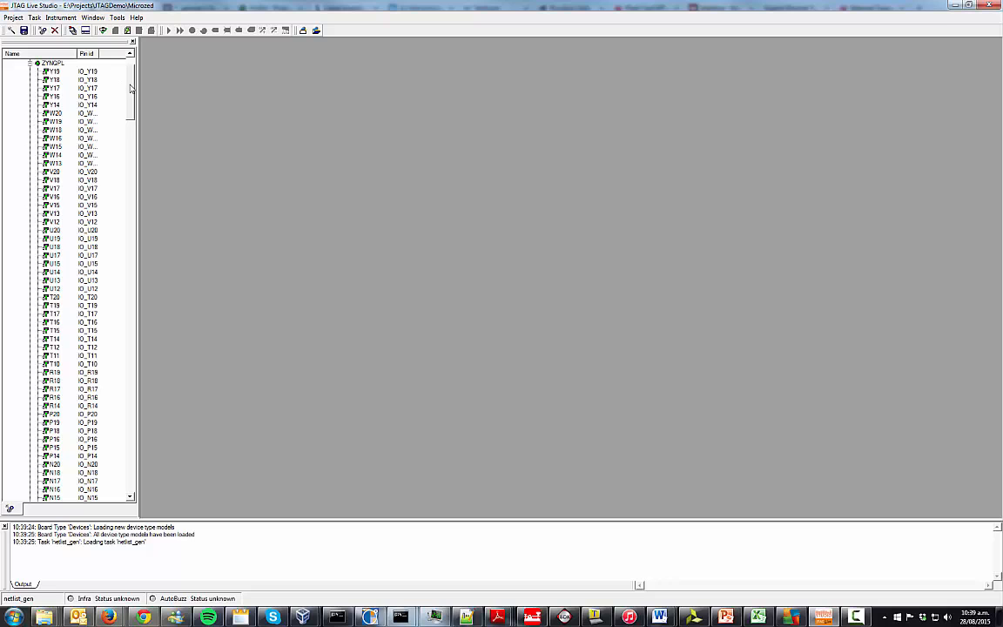
scroll(down, 3)
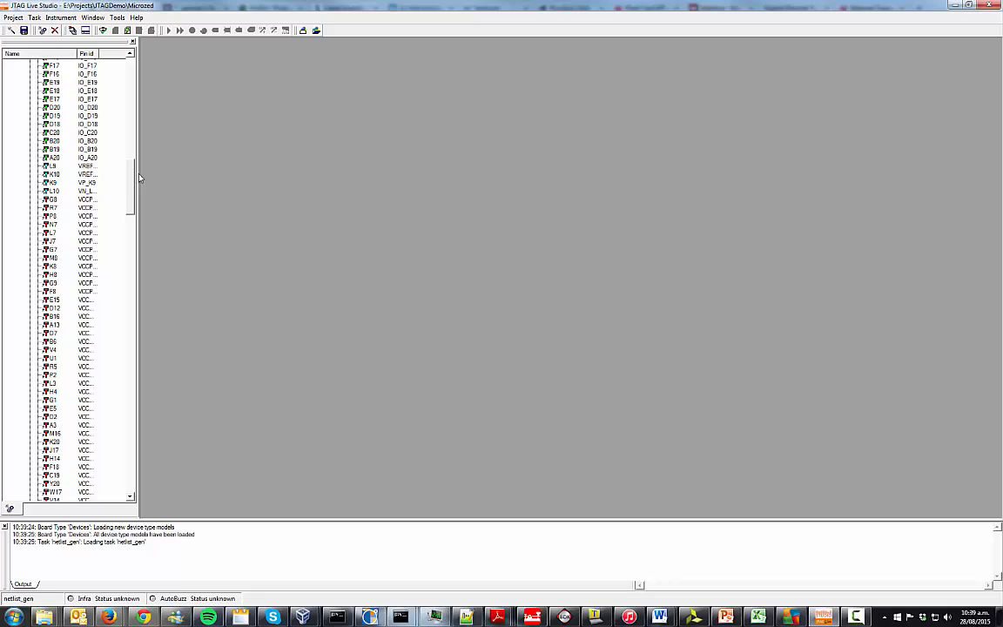
scroll(down, 3)
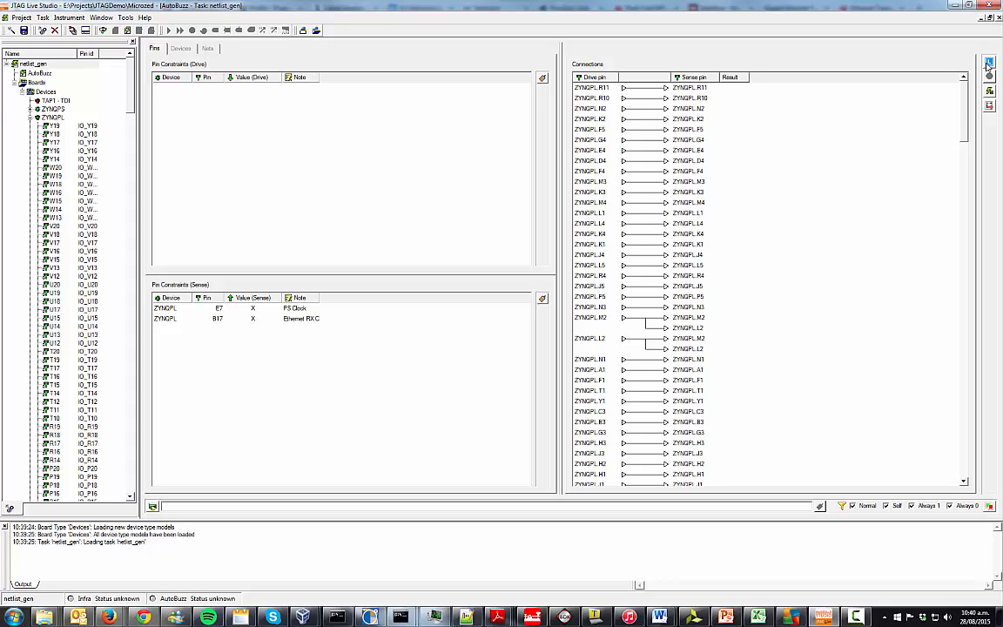
mouse_move(990, 63)
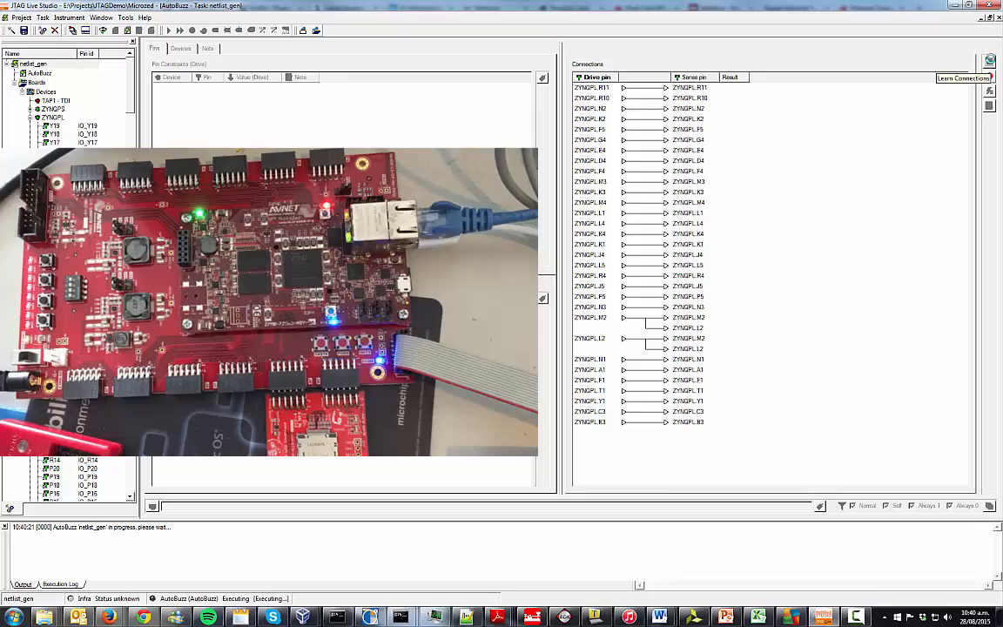
Scroll the netlist_gen AutoBuzz Connections list end to end after the learn pass.
scroll(down, 3)
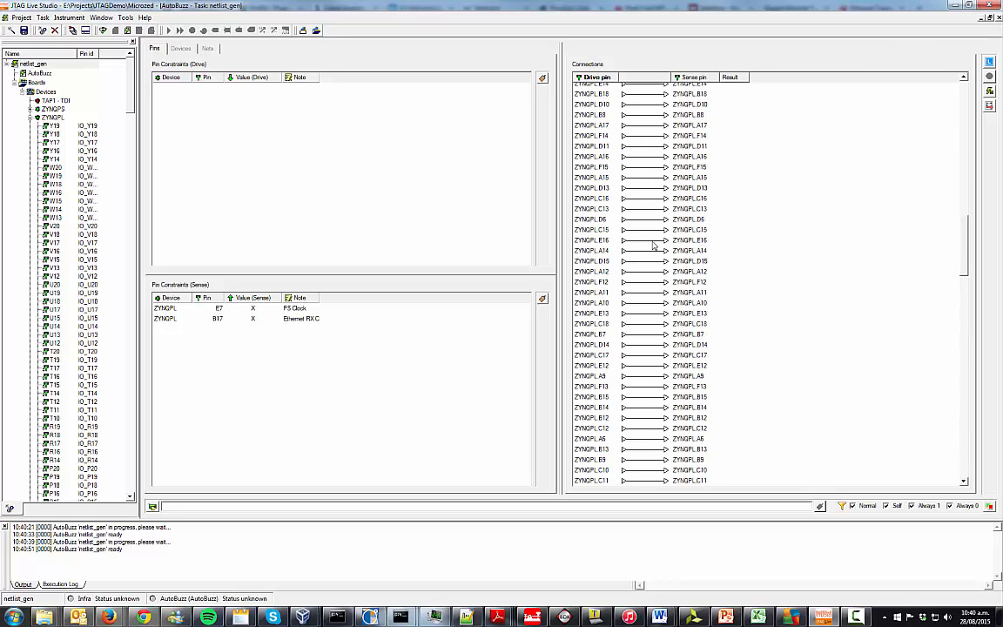
scroll(down, 3)
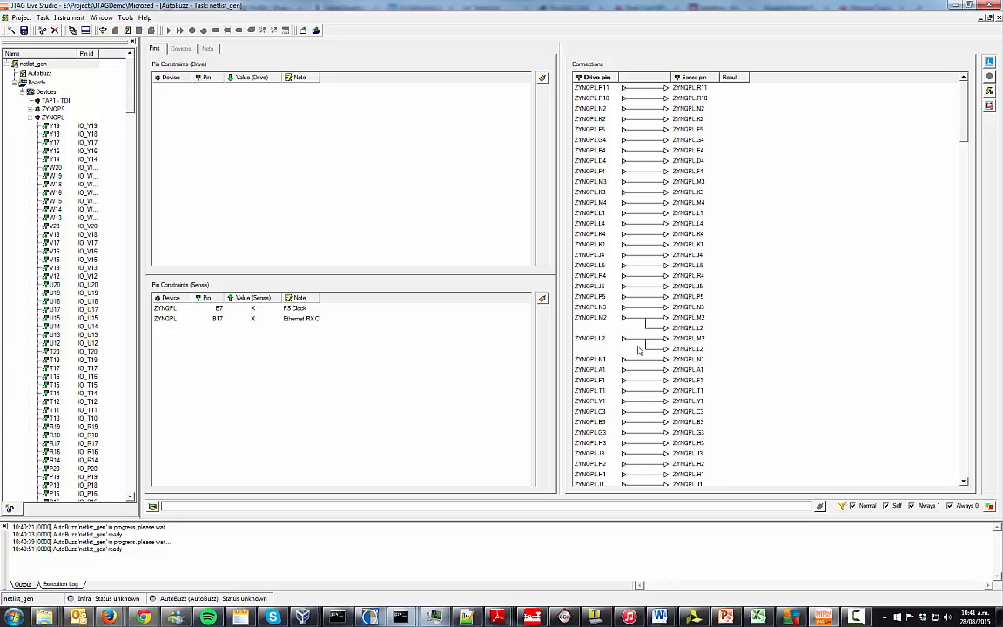
scroll(down, 3)
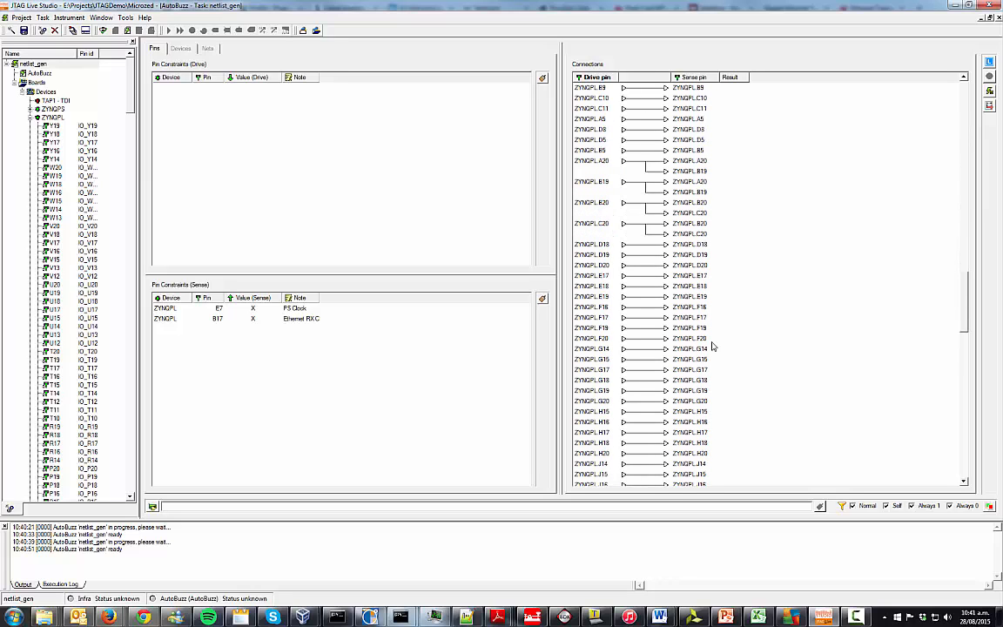
scroll(down, 3)
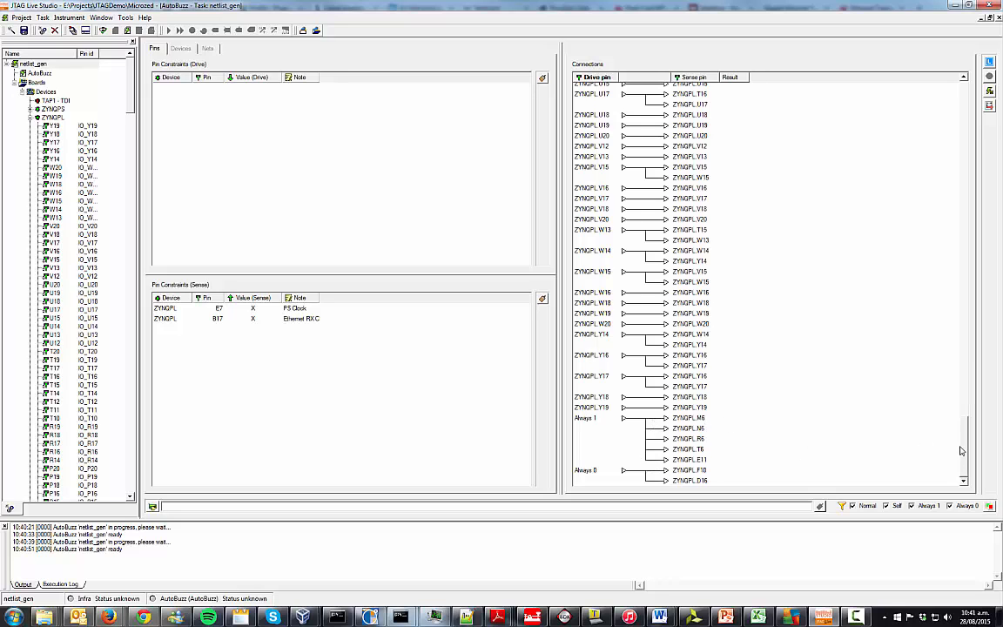
scroll(down, 3)
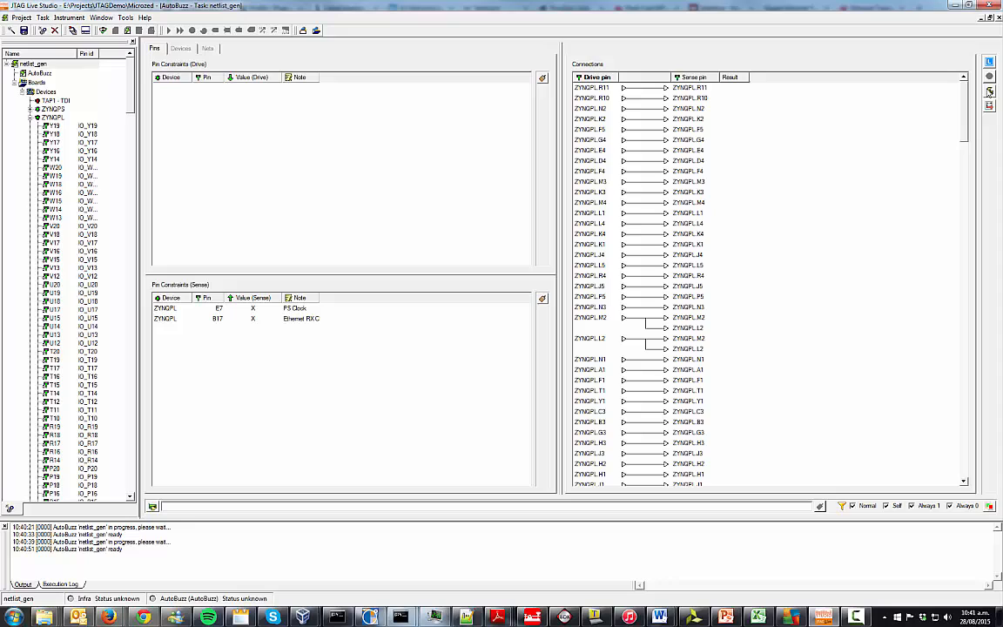
mouse_move(986, 94)
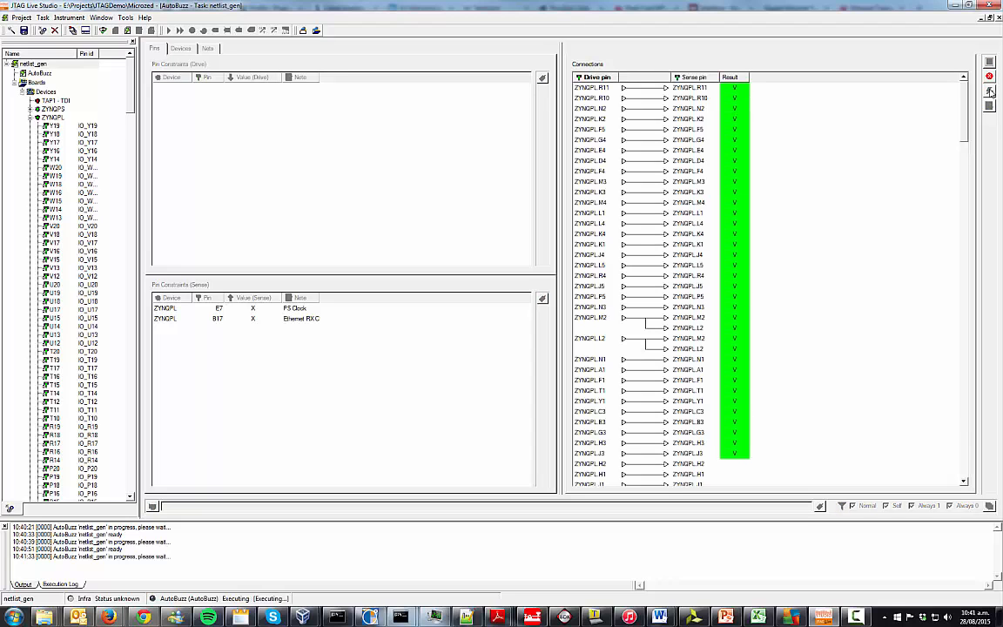
Scroll the Connections list to review the Result column filling with green V passes.
scroll(down, 3)
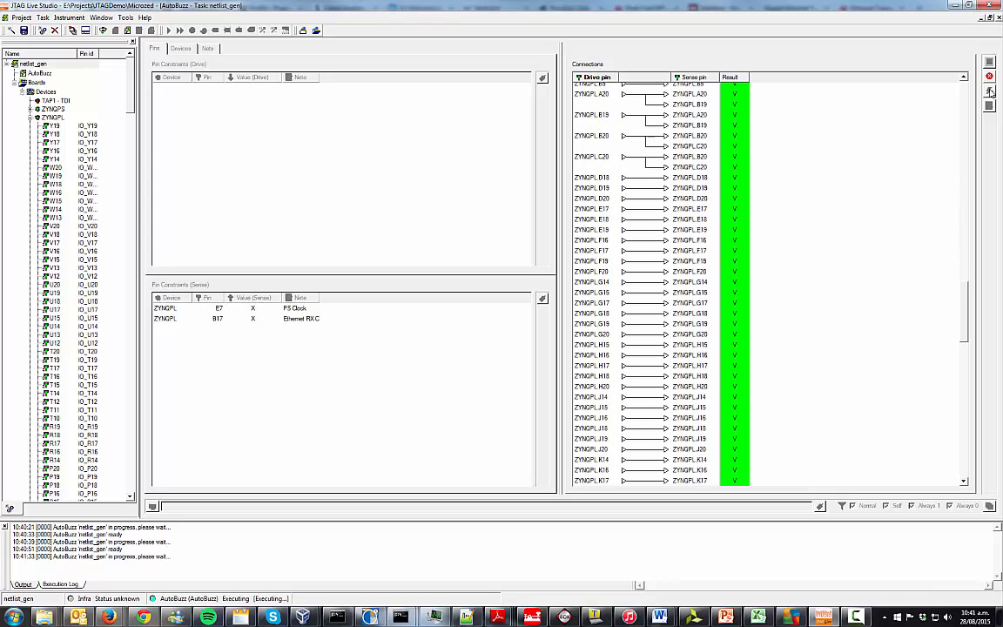
scroll(down, 3)
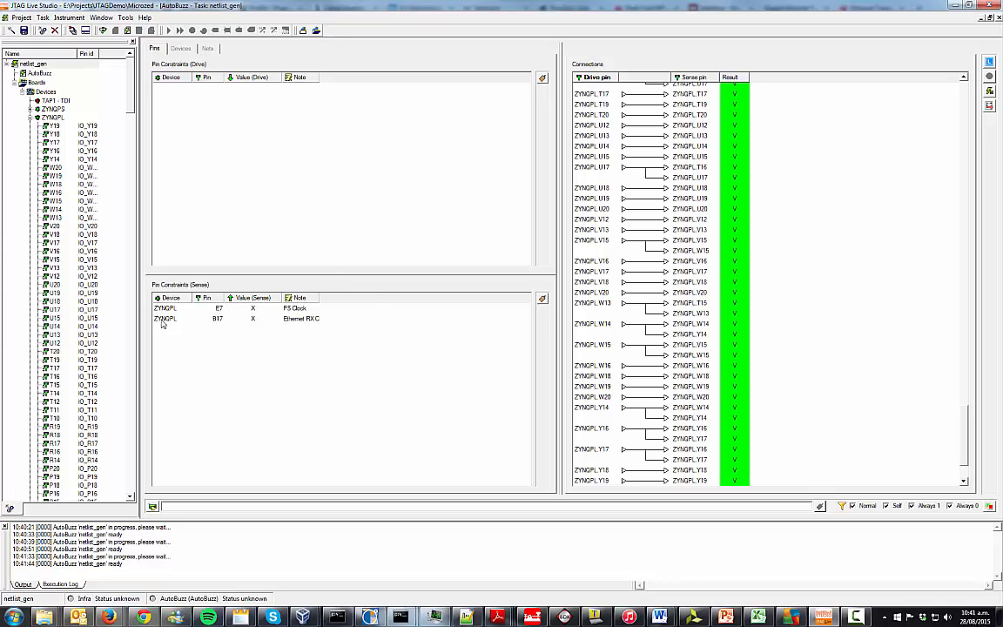
mouse_move(195, 277)
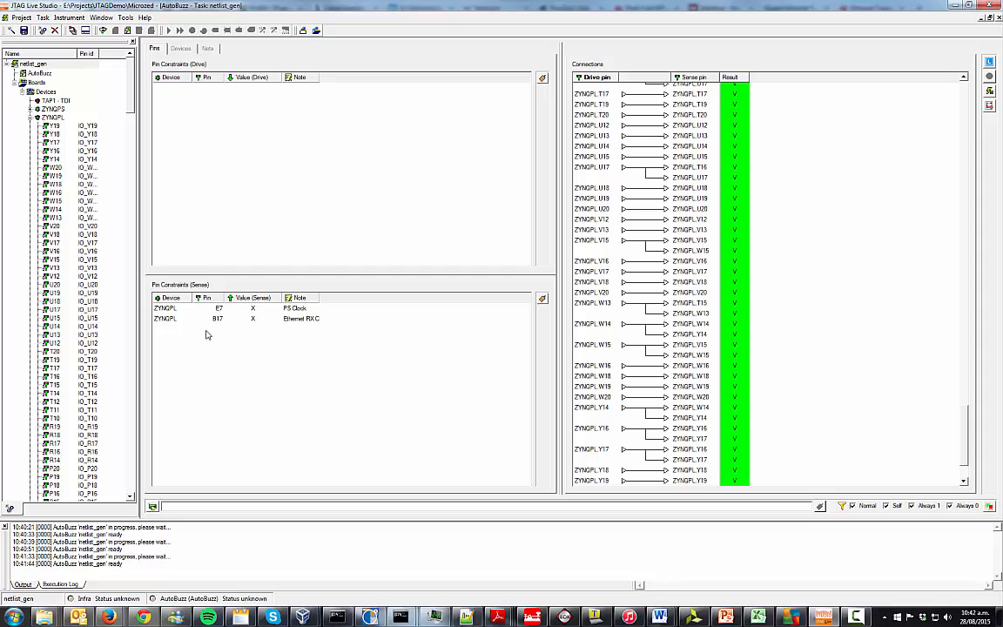
mouse_move(205, 335)
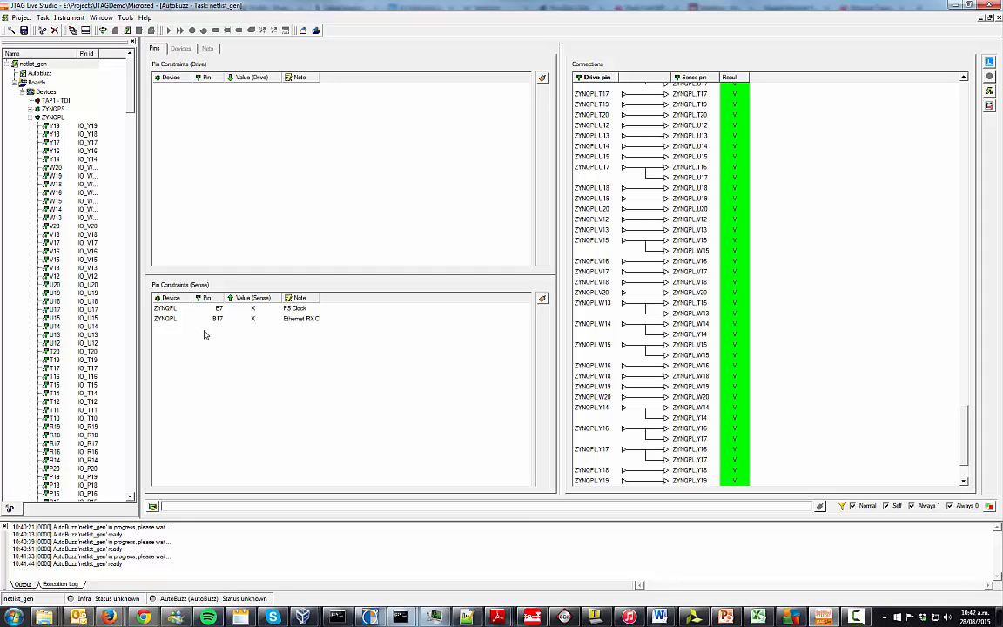